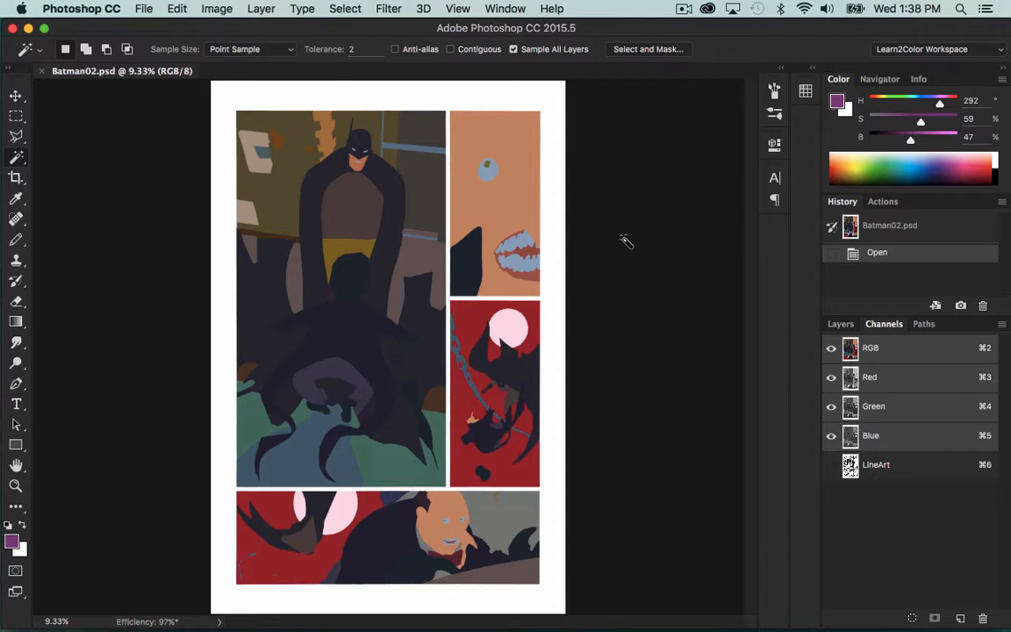
- Enter 600 ppi as the comic page's resolution in Image Size
click(217, 8)
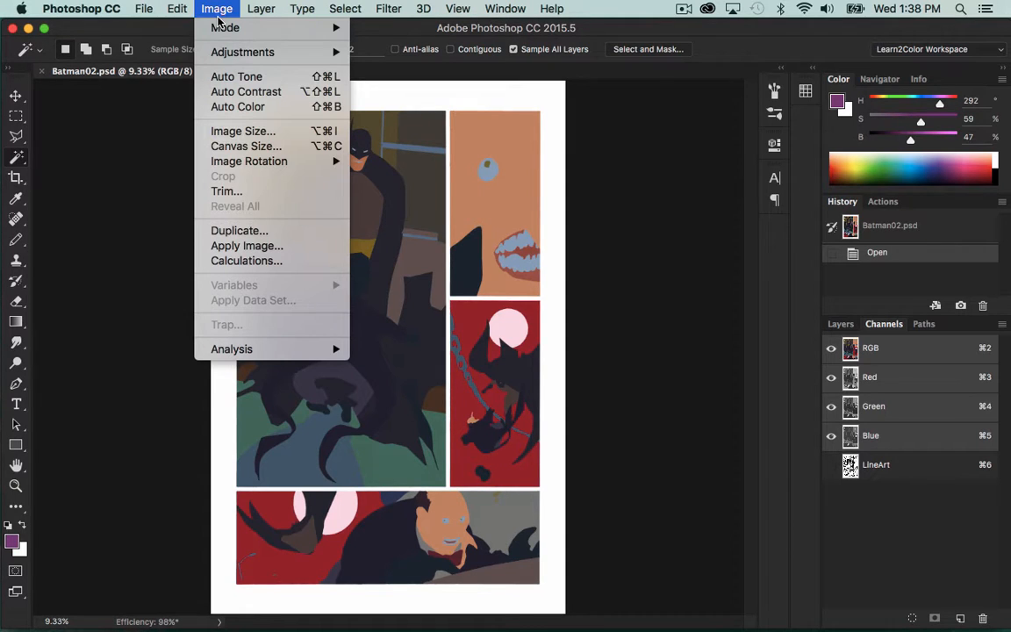
click(243, 131)
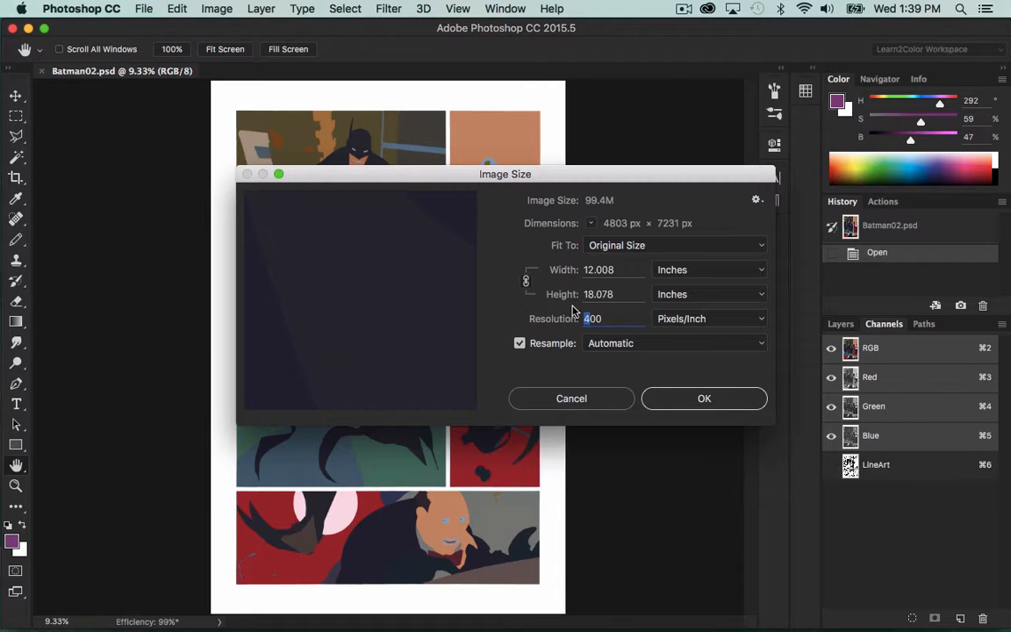
text(600)
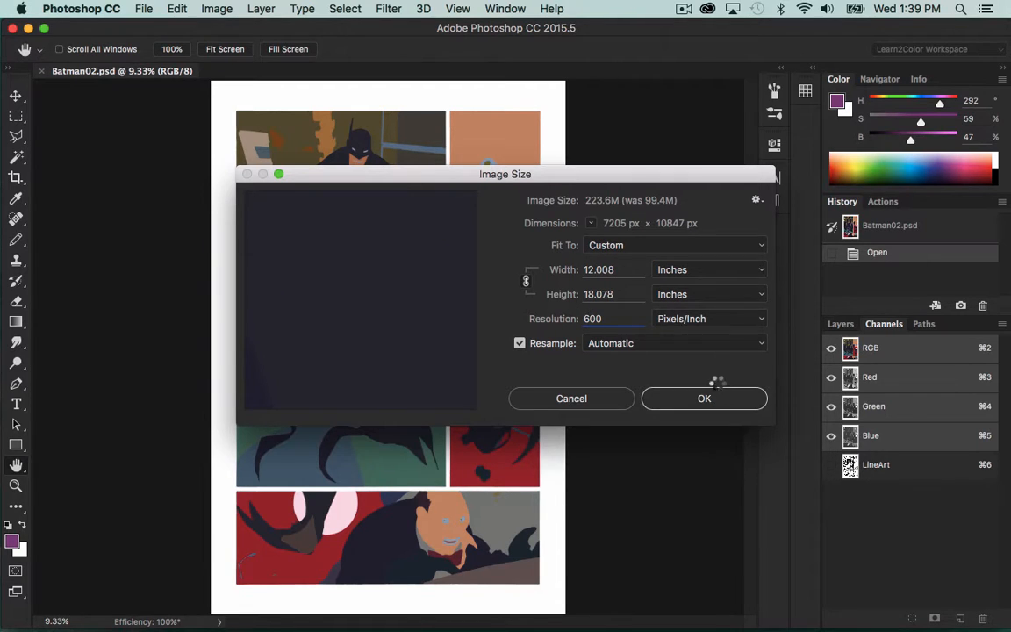
- Apply the 600 ppi Image Size resize to the Batman page
click(703, 398)
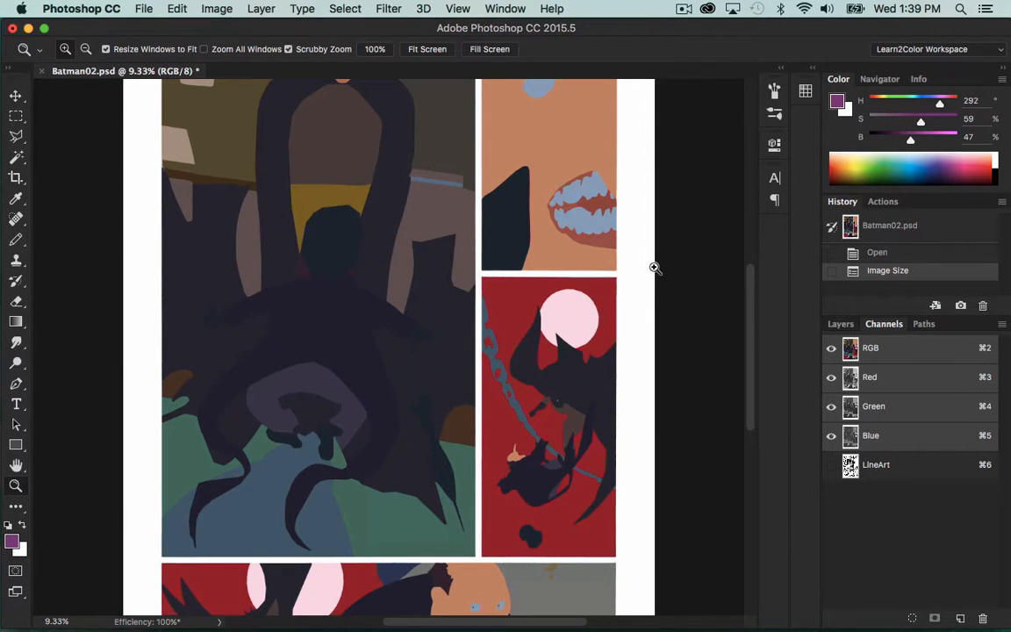
- Zoom in on the dark shape's edge against the orange panel
click(653, 268)
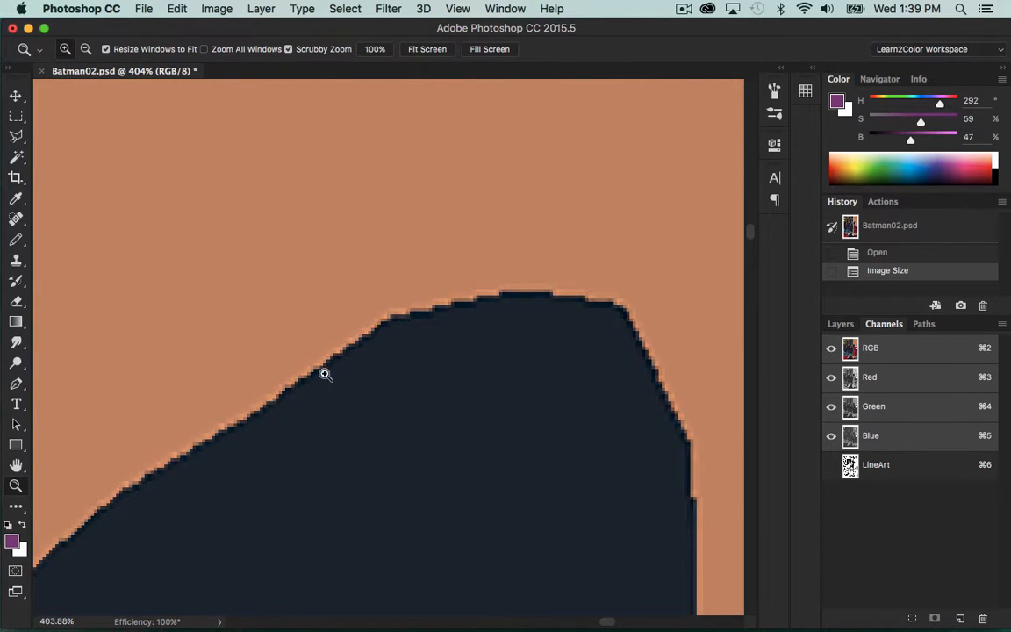
mouse_move(385, 367)
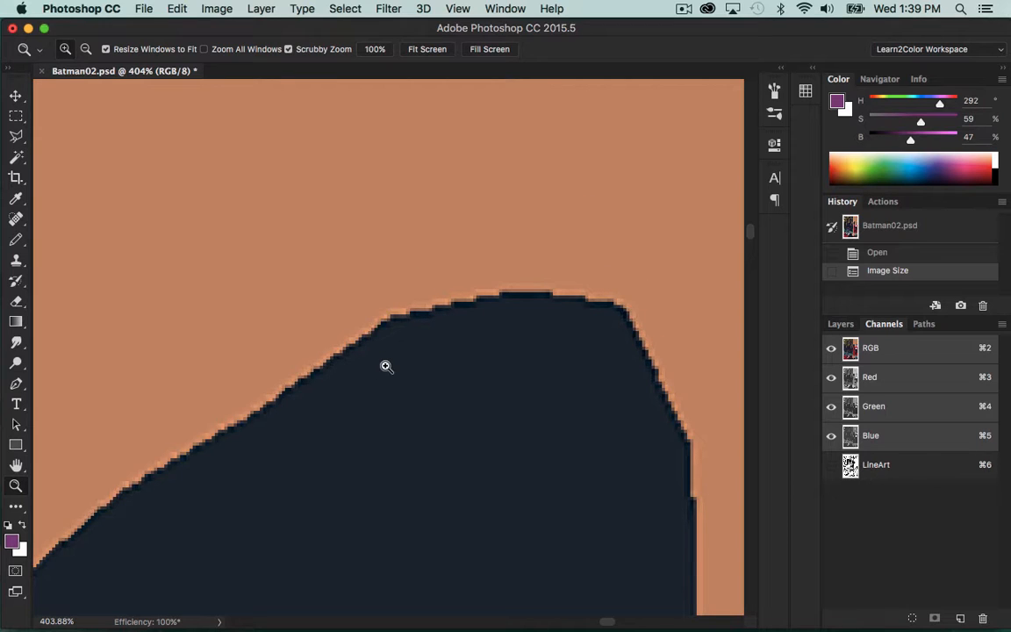
mouse_move(584, 146)
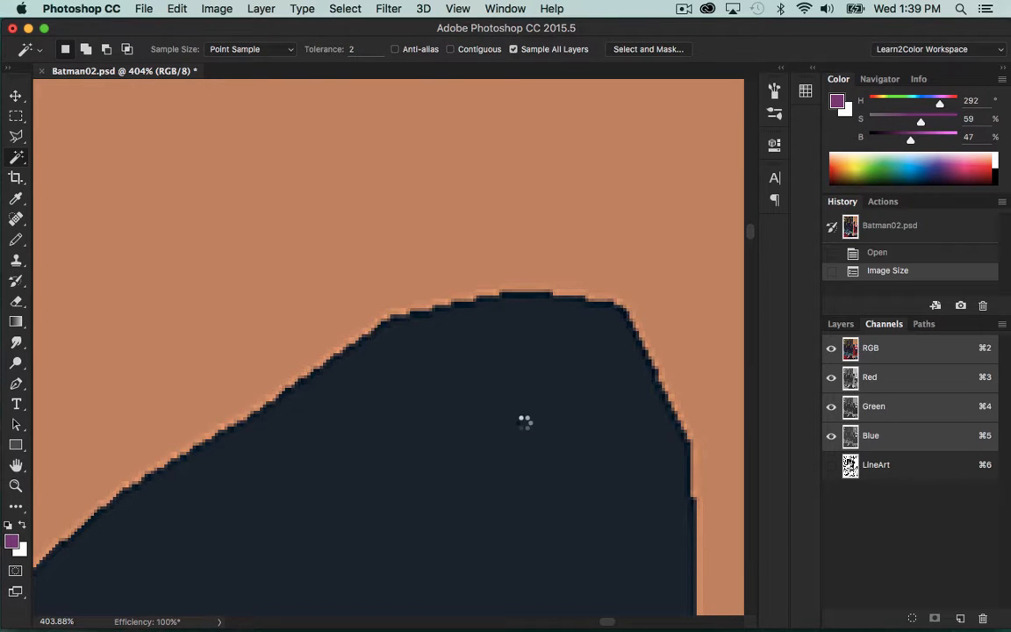
- Magic Wand-select the dark navy shape in the orange panel by colour
click(524, 422)
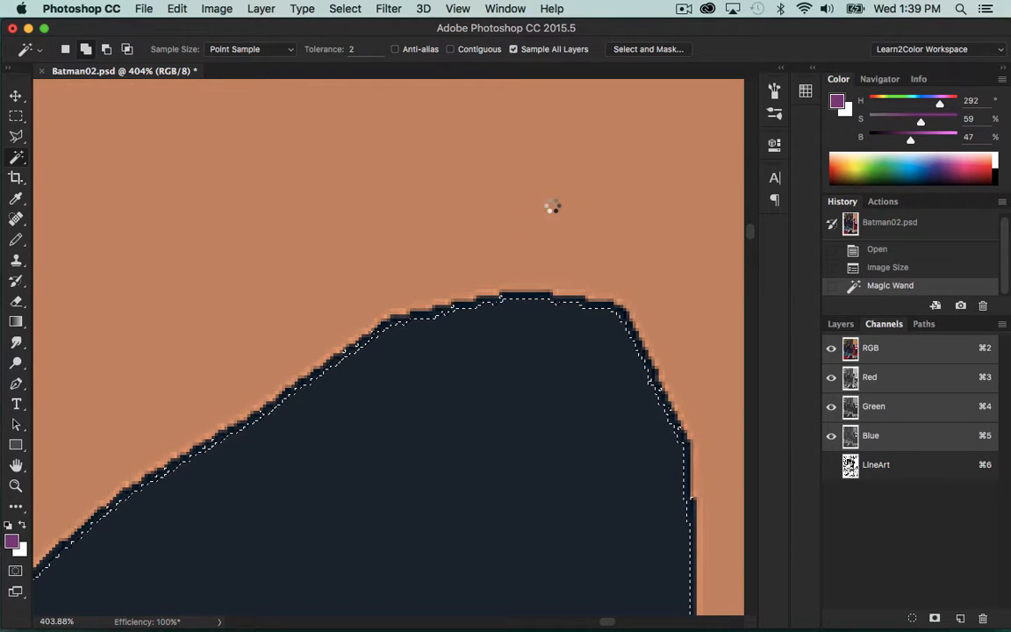
click(522, 300)
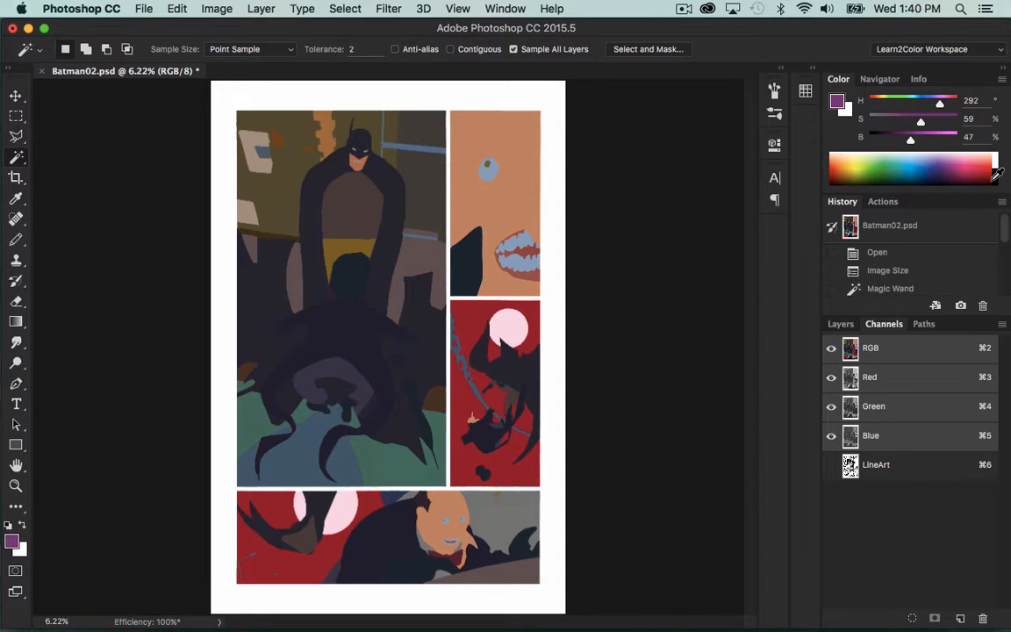
mouse_move(898, 279)
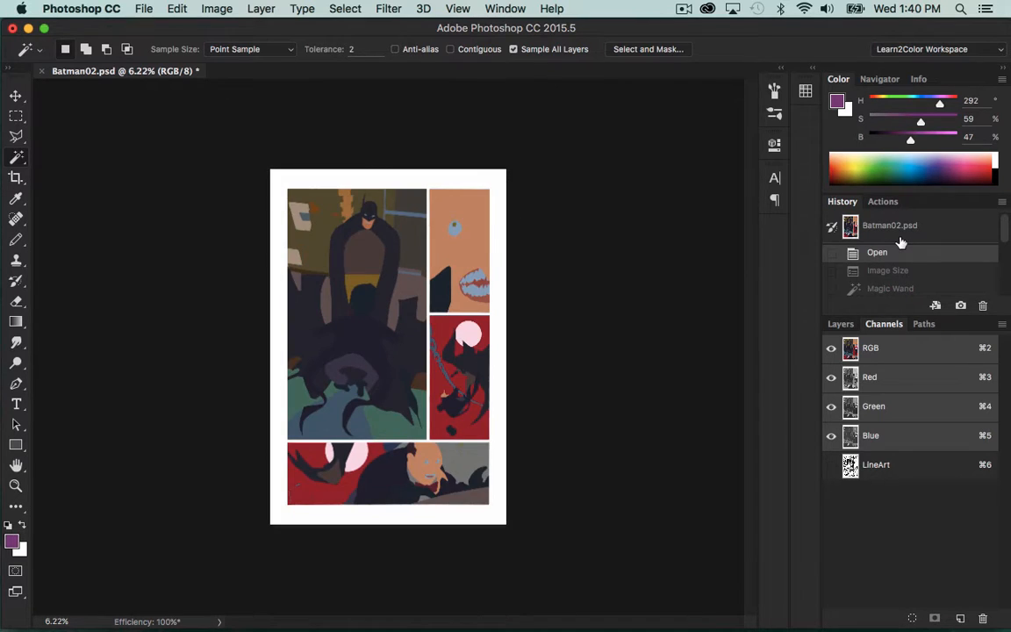
- Resize the reverted page again using Nearest Neighbor (hard edges) resampling
click(217, 9)
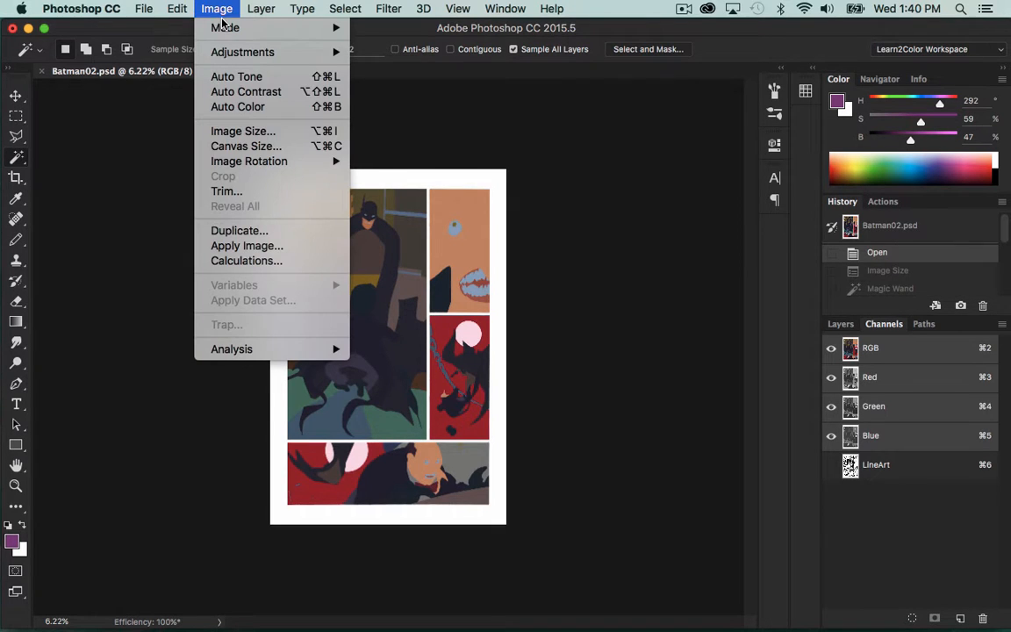
click(243, 130)
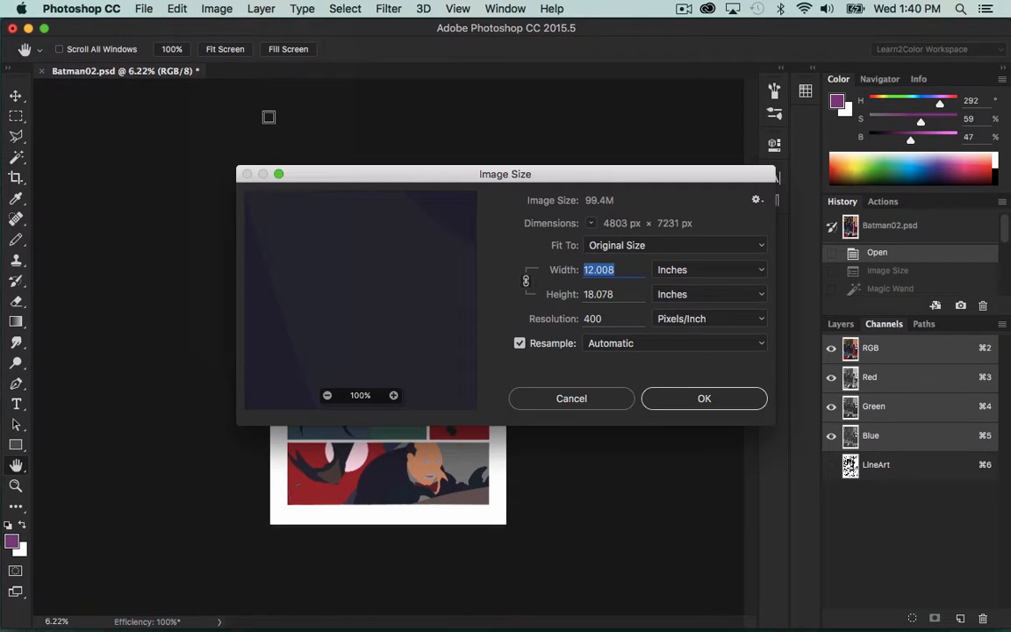
mouse_move(577, 353)
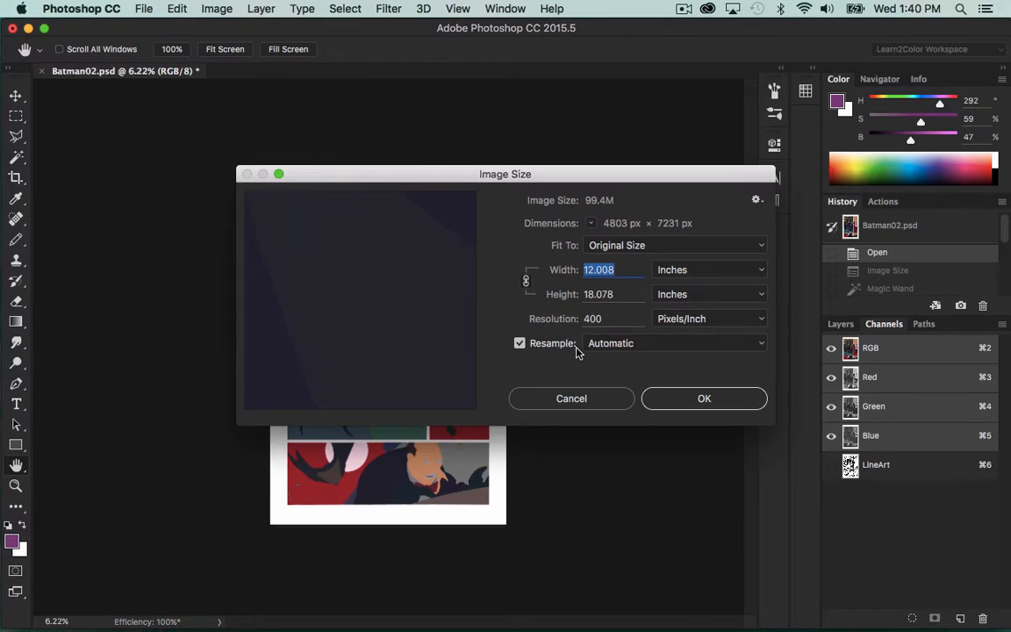
click(673, 342)
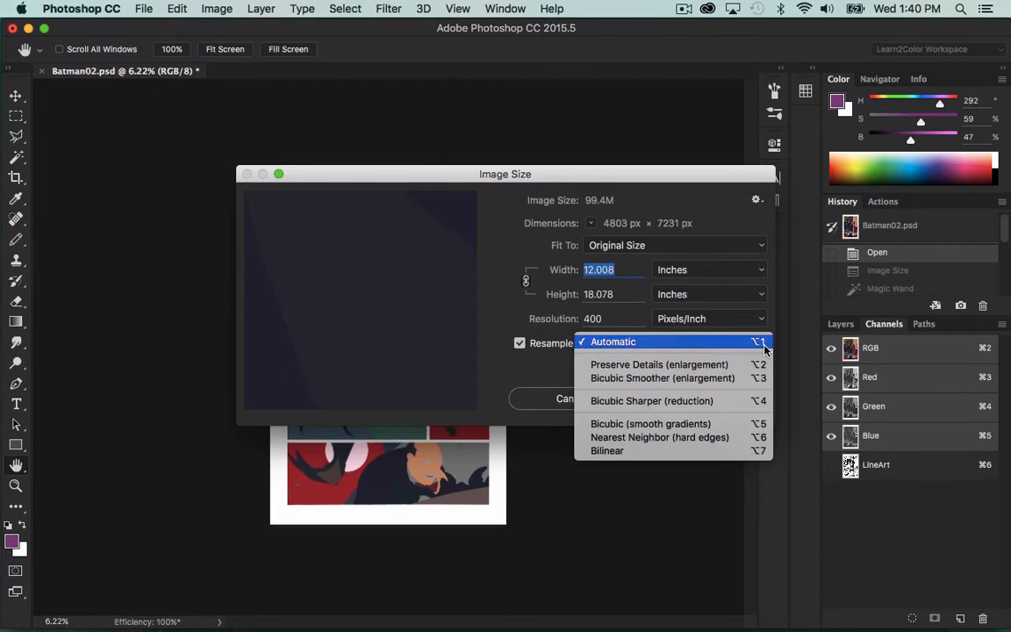
mouse_move(659, 437)
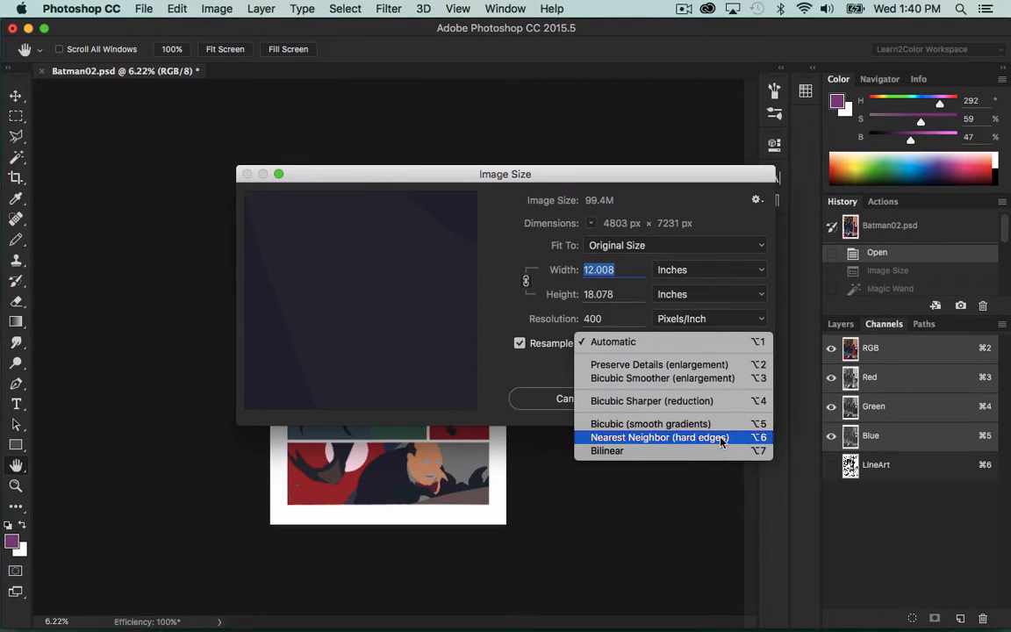
click(659, 437)
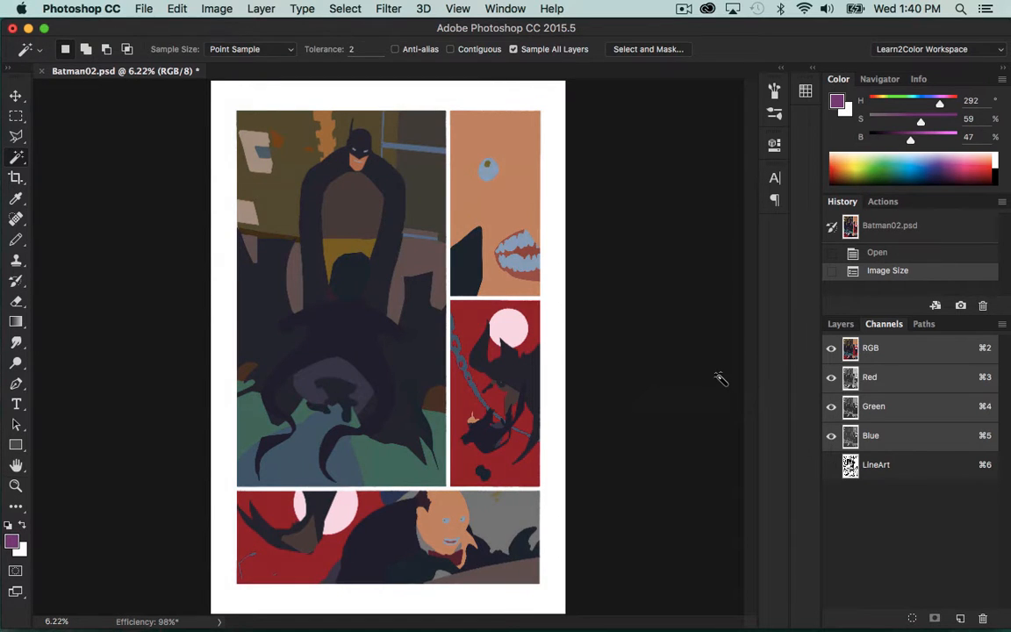
- Zoom twice onto the stair-stepped edge, then Magic Wand-select the orange area
click(477, 232)
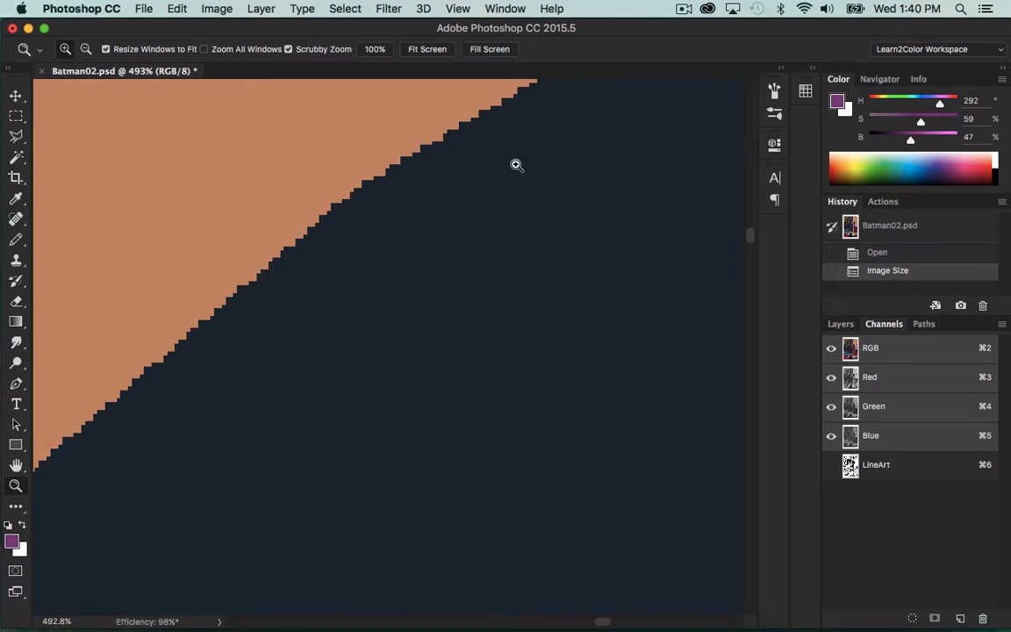
click(519, 165)
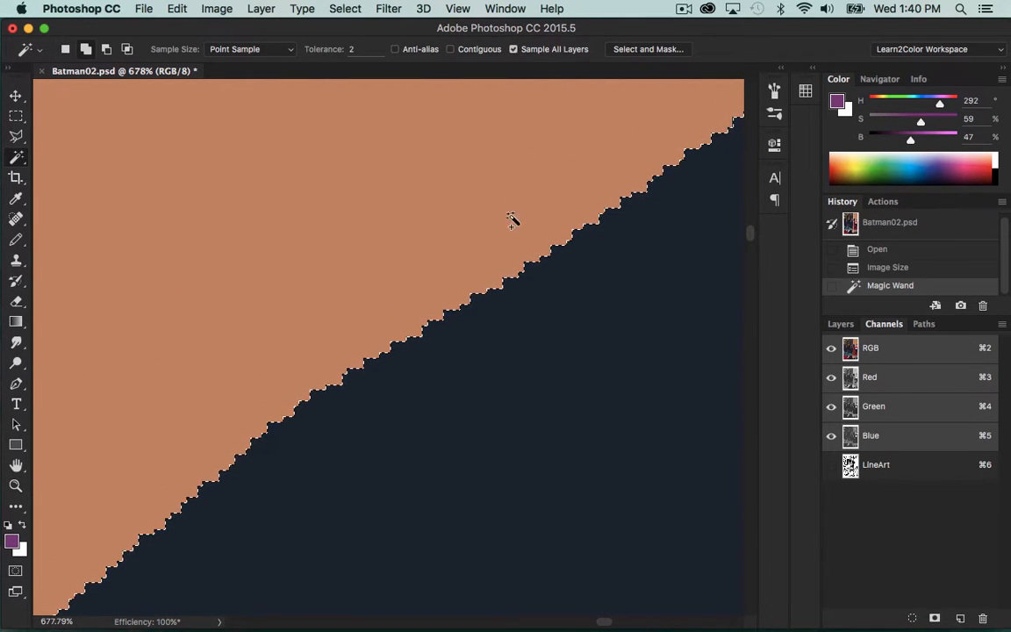
click(419, 327)
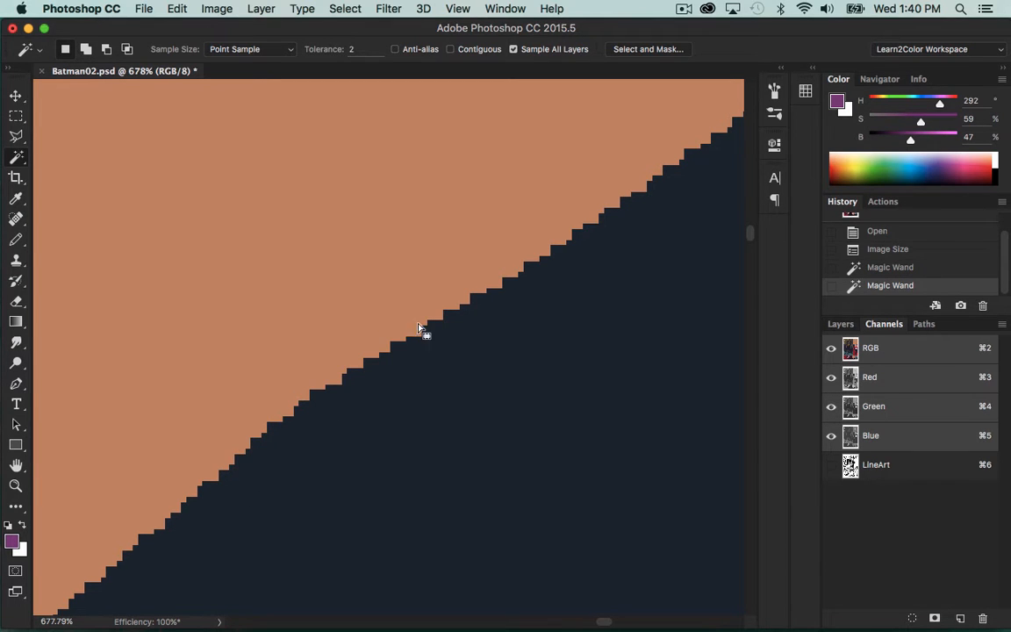